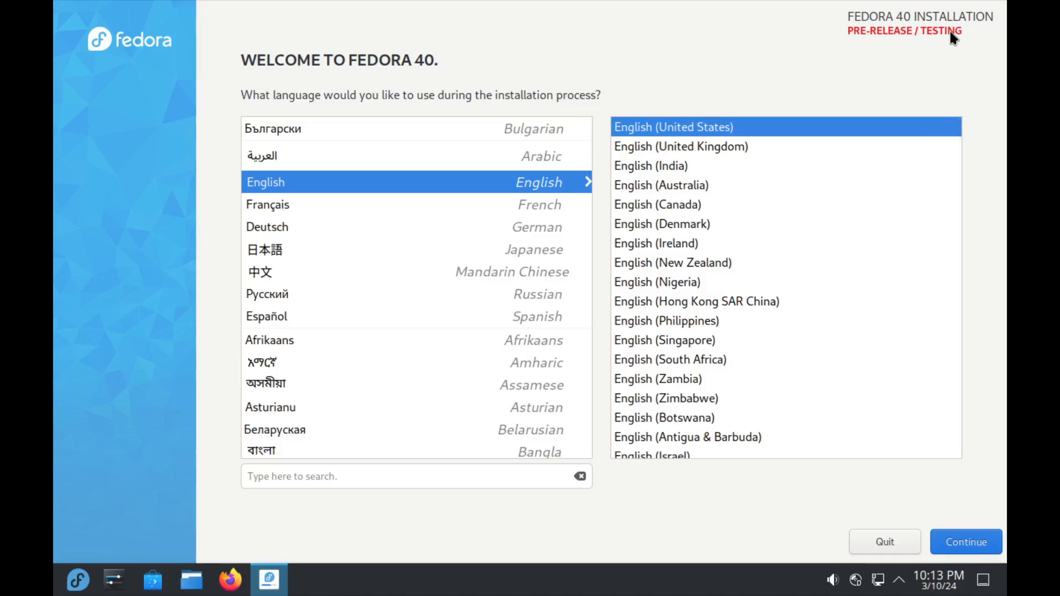
Continue past the Welcome screen keeping English (United States) as the language.
left_click(965, 541)
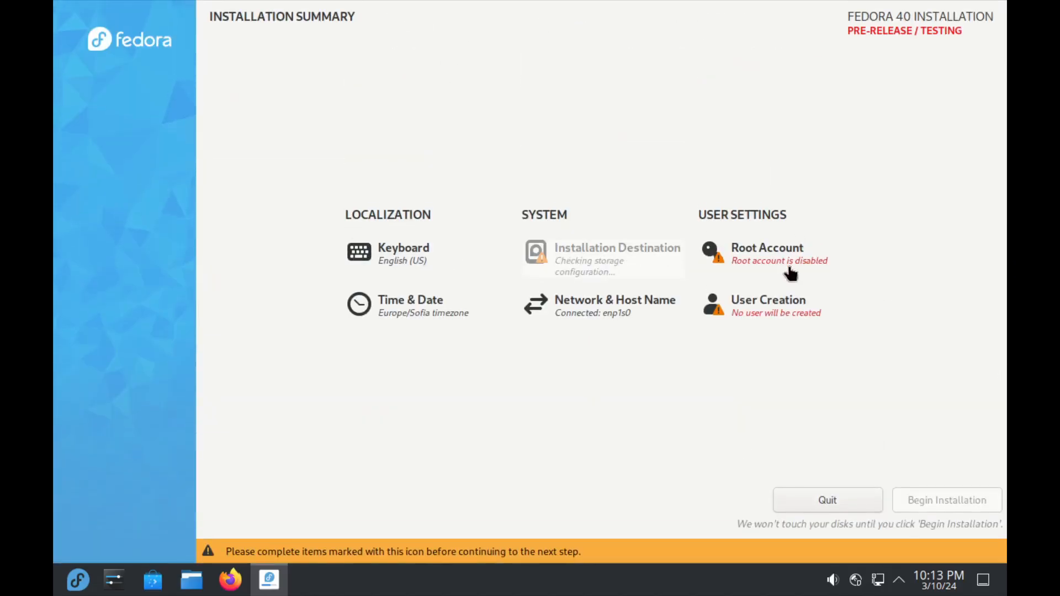
Enter the User Creation page to set up an administrator account.
left_click(769, 299)
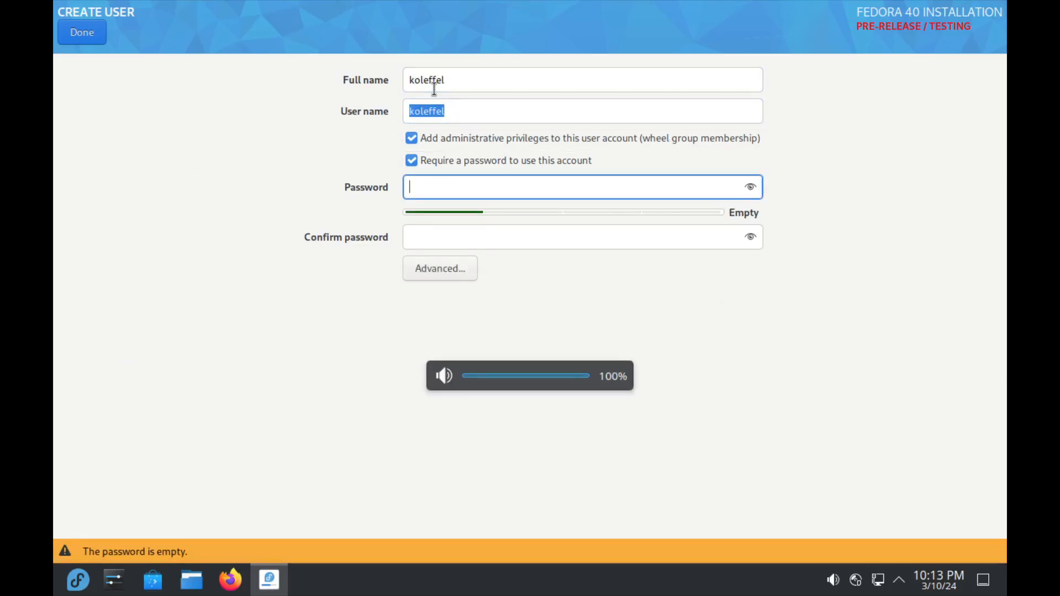
left_click(81, 32)
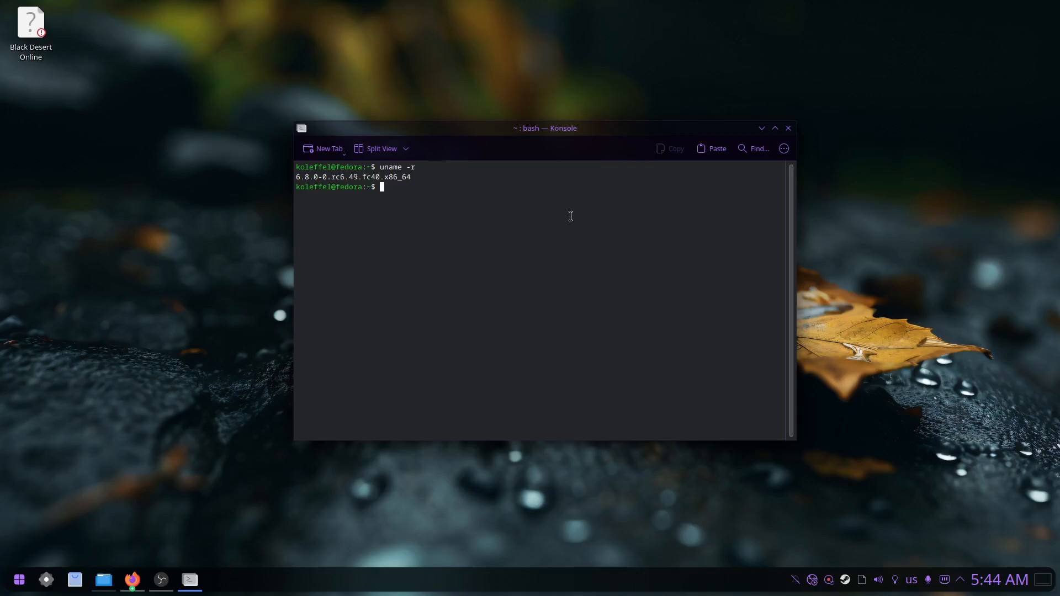
Query the package manager version with dnf --version in Konsole.
type("dnf --version")
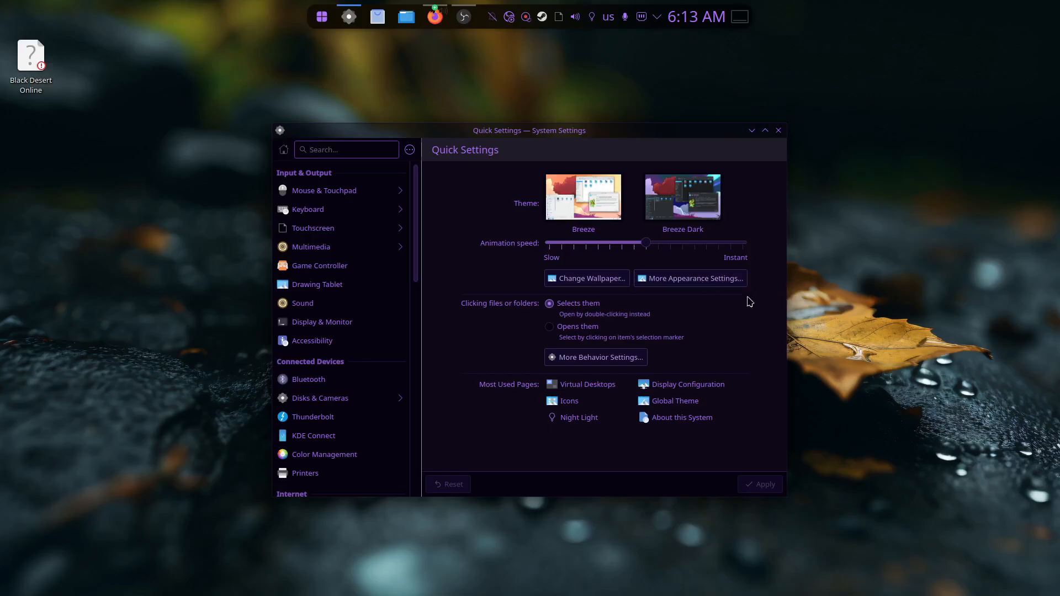
Launch System Settings from the top panel onto its Quick Settings page.
left_click(385, 17)
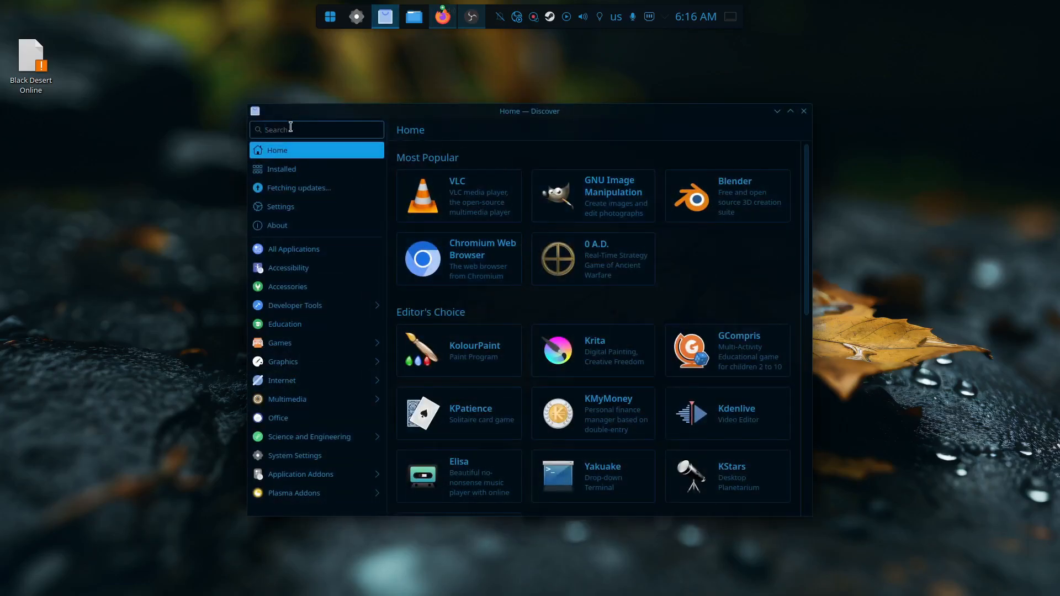